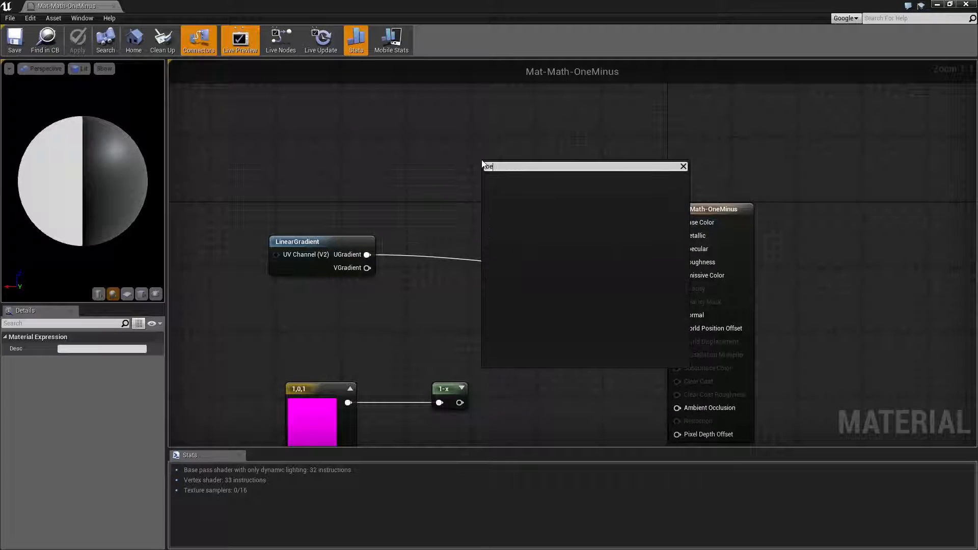
Place a new OneMinus (1-x) node by searching 'oneminu' in the palette.
{"action": "type", "text": "oneminu"}
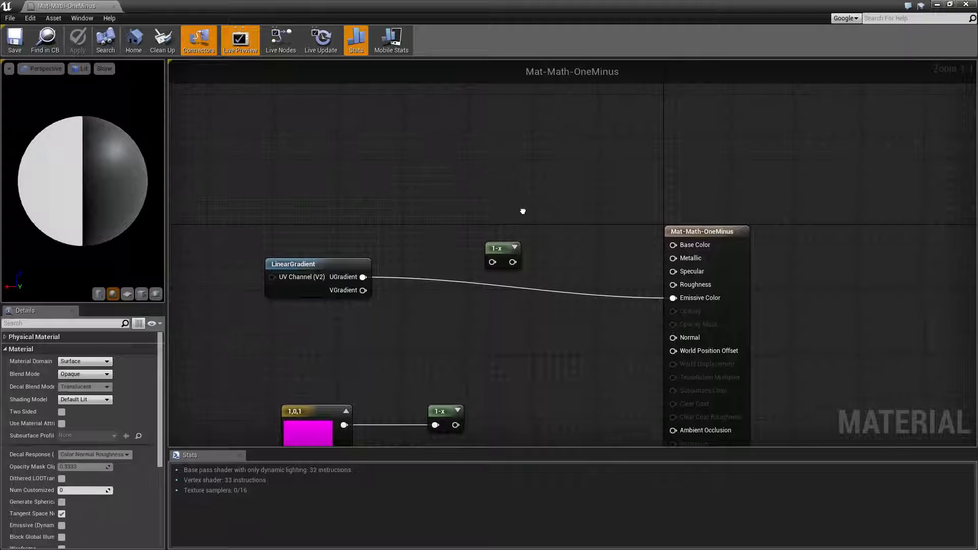
{"action": "mouse_move", "coordinate": [497, 250]}
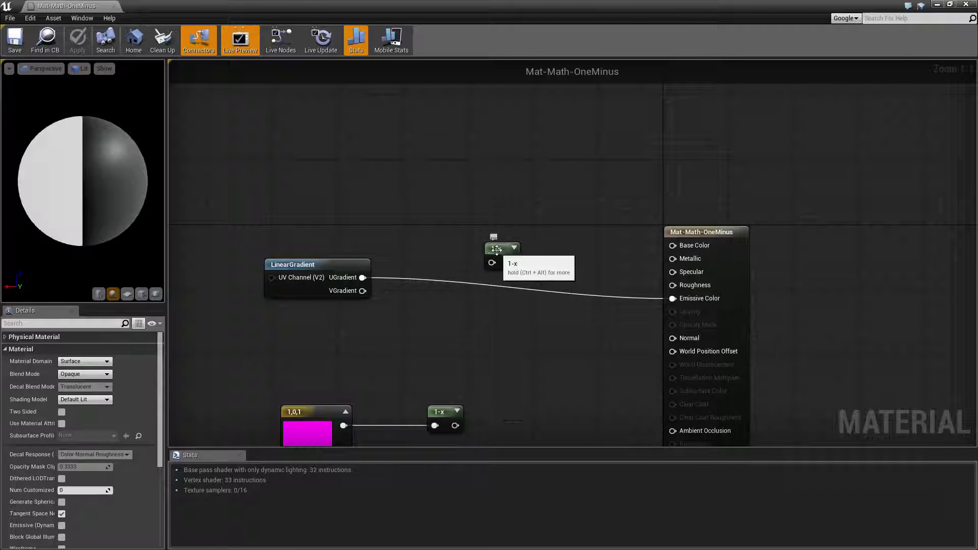
Select the newly added 1-x node in the graph.
{"action": "left_click", "coordinate": [502, 256]}
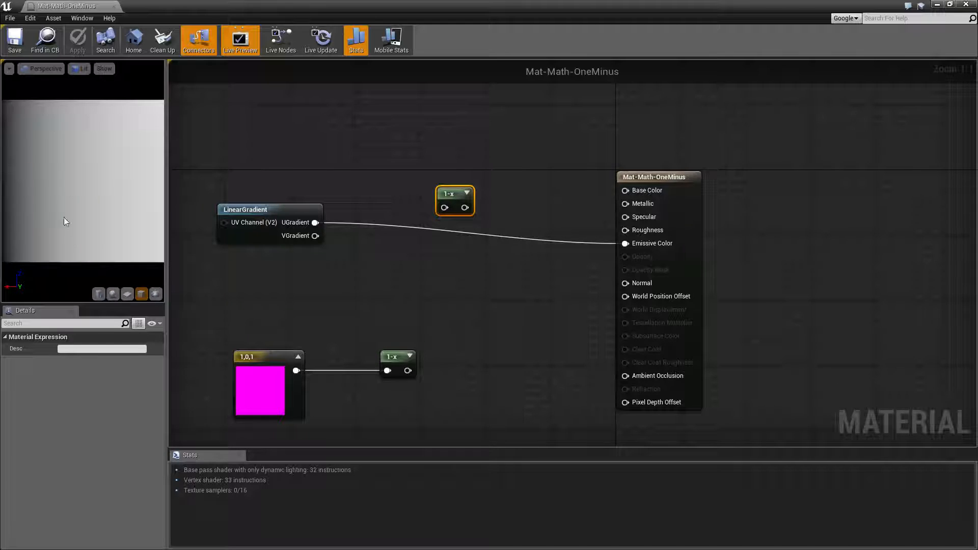
{"action": "mouse_move", "coordinate": [113, 213]}
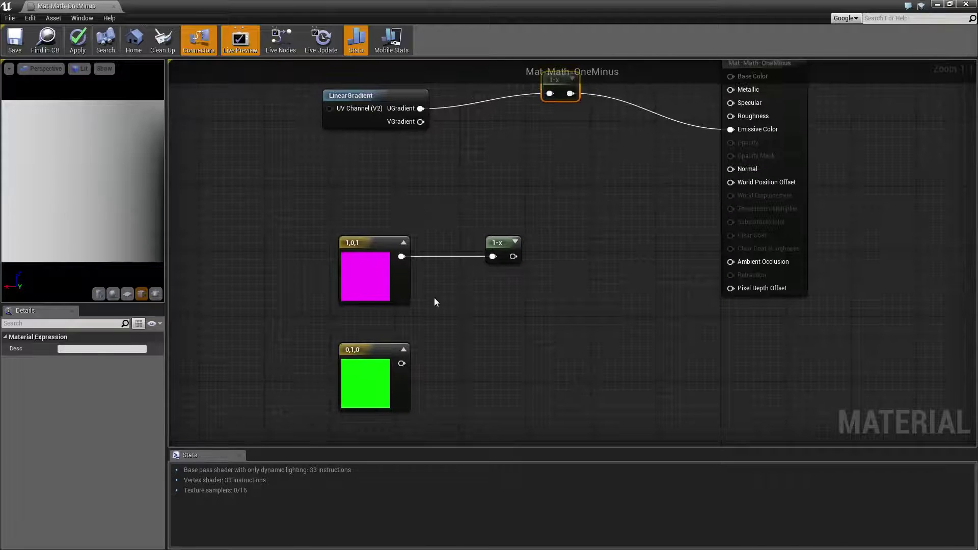
{"action": "mouse_move", "coordinate": [519, 250]}
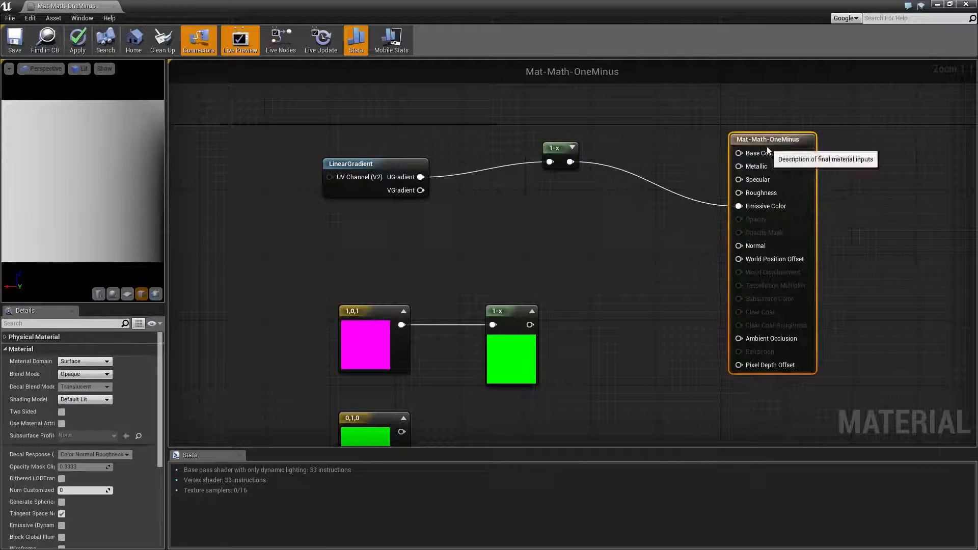
Wire the magenta constant's 1-x output into Emissive Color and inspect its 1,0,1 values.
{"action": "left_click_drag", "start_coordinate": [531, 325], "coordinate": [739, 205]}
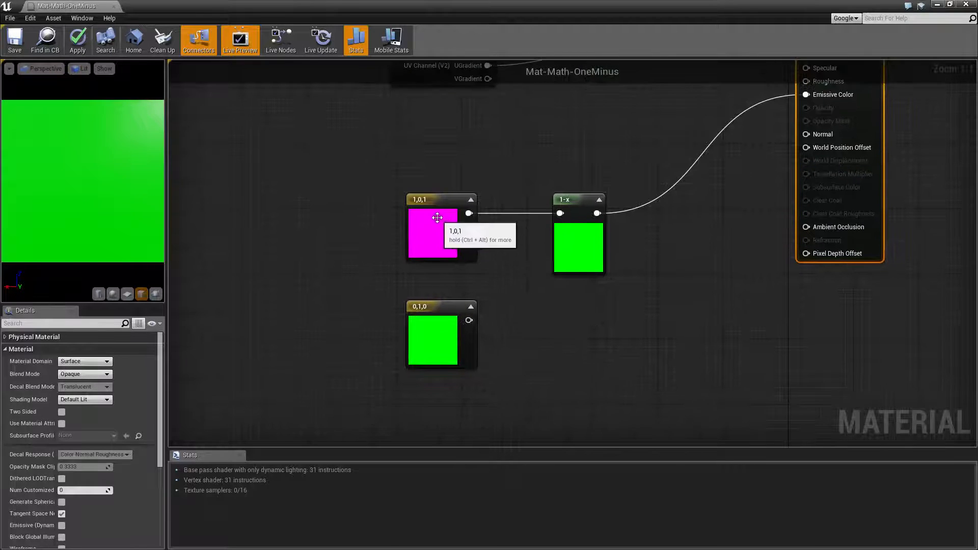
{"action": "left_click", "coordinate": [438, 234]}
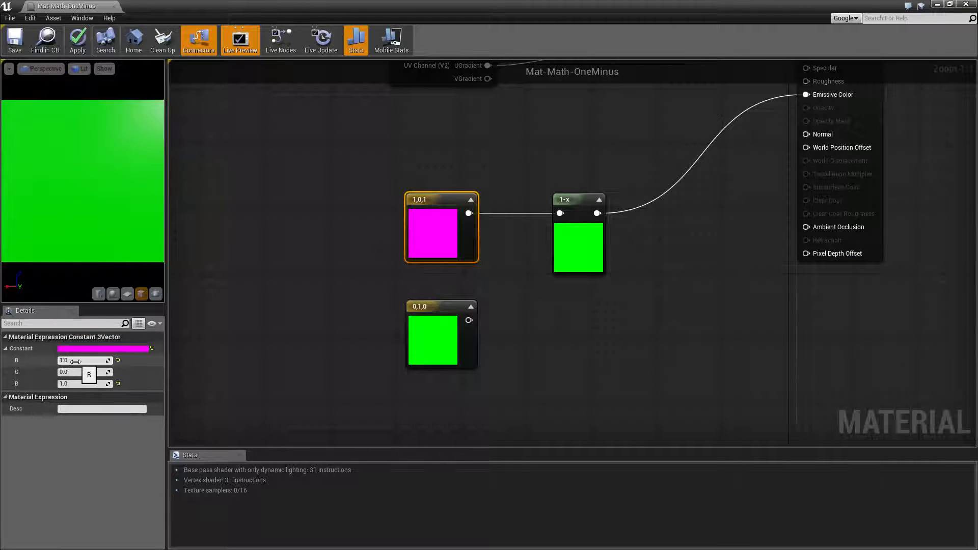
{"action": "mouse_move", "coordinate": [76, 384]}
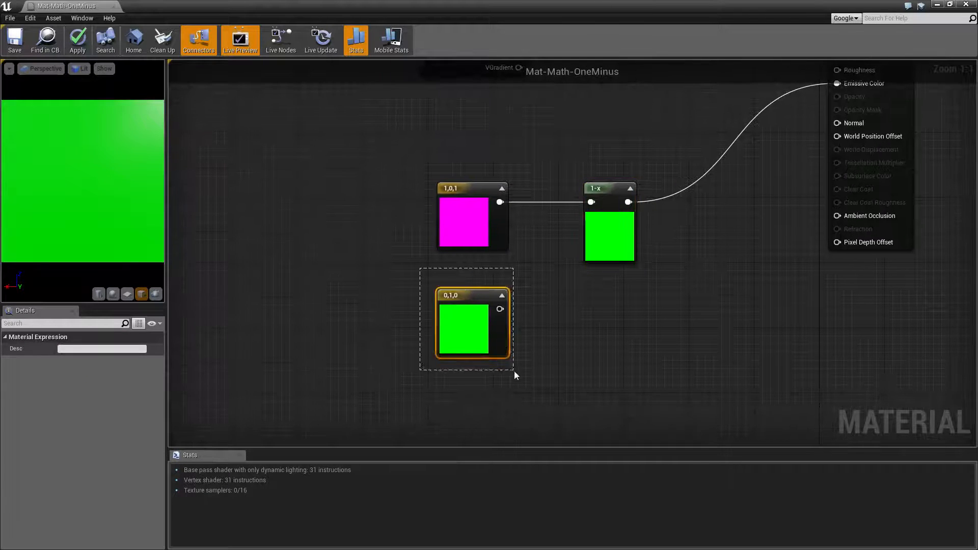
Inspect the green 0,1,0 constant's values, then clear the node selection.
{"action": "left_click", "coordinate": [465, 331]}
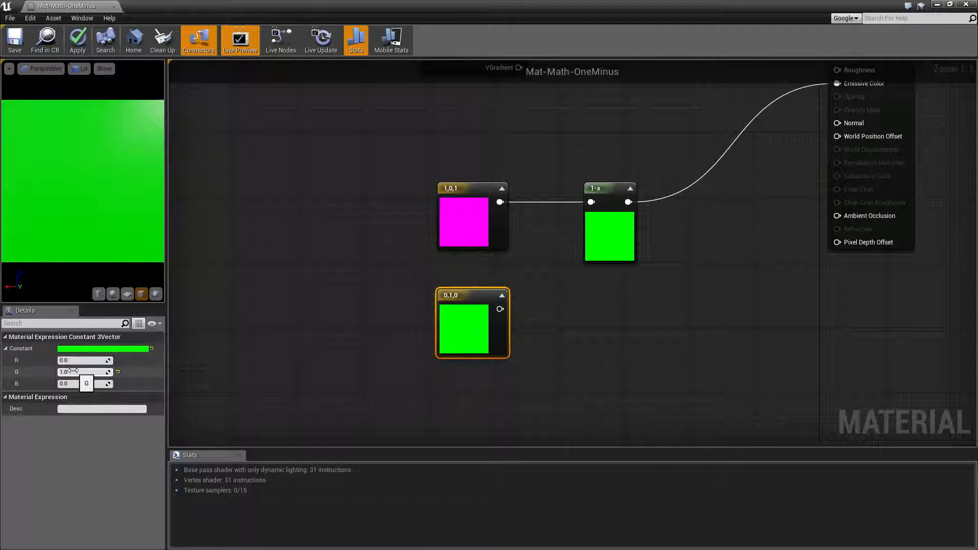
{"action": "left_click", "coordinate": [427, 252]}
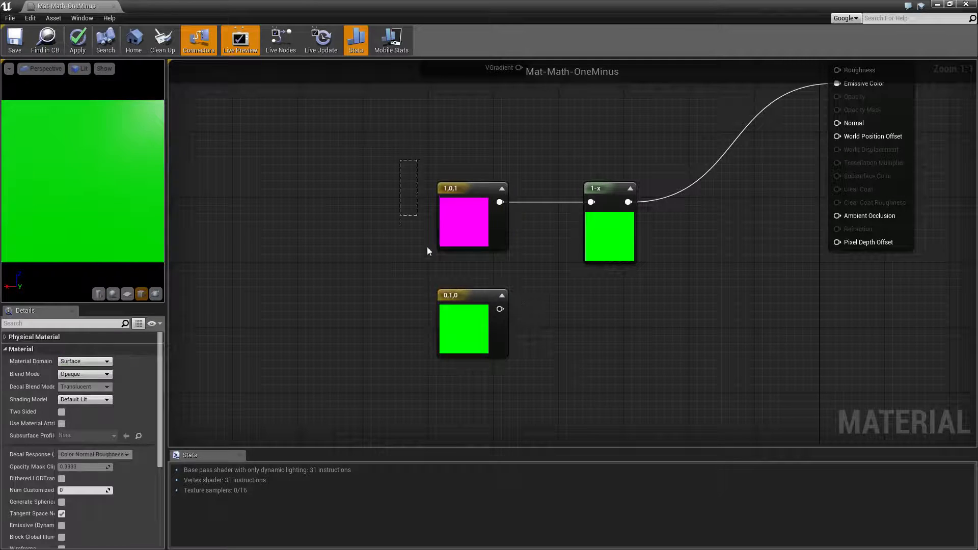
{"action": "mouse_move", "coordinate": [460, 189]}
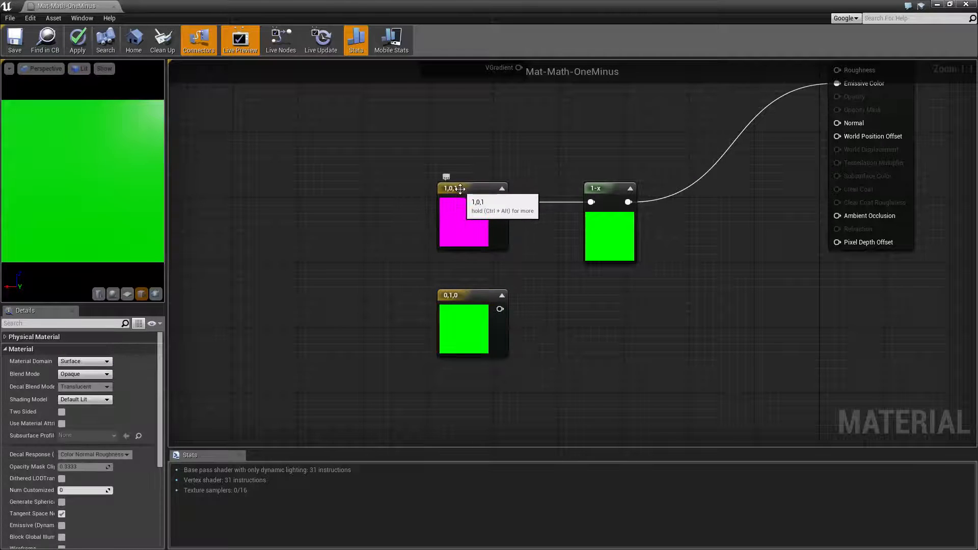
{"action": "mouse_move", "coordinate": [445, 303]}
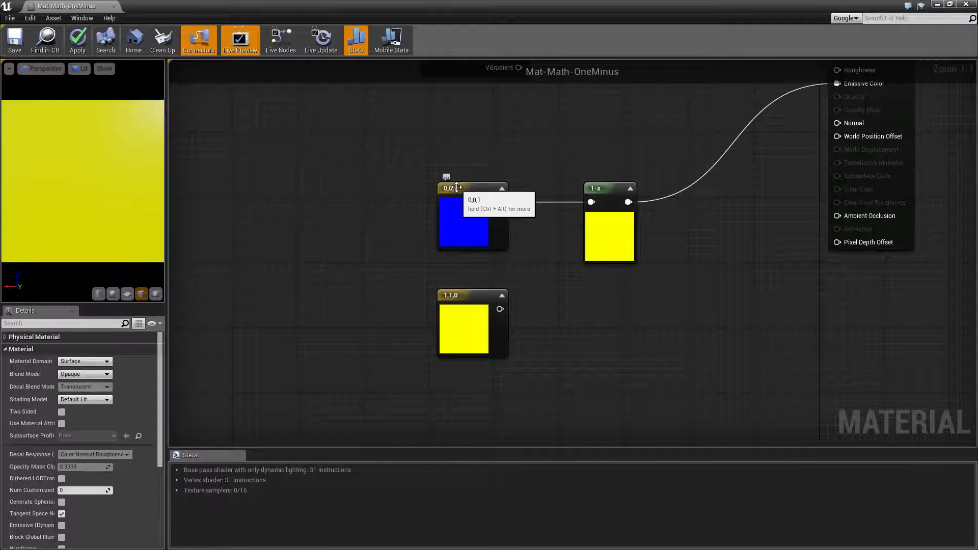
{"action": "mouse_move", "coordinate": [565, 253]}
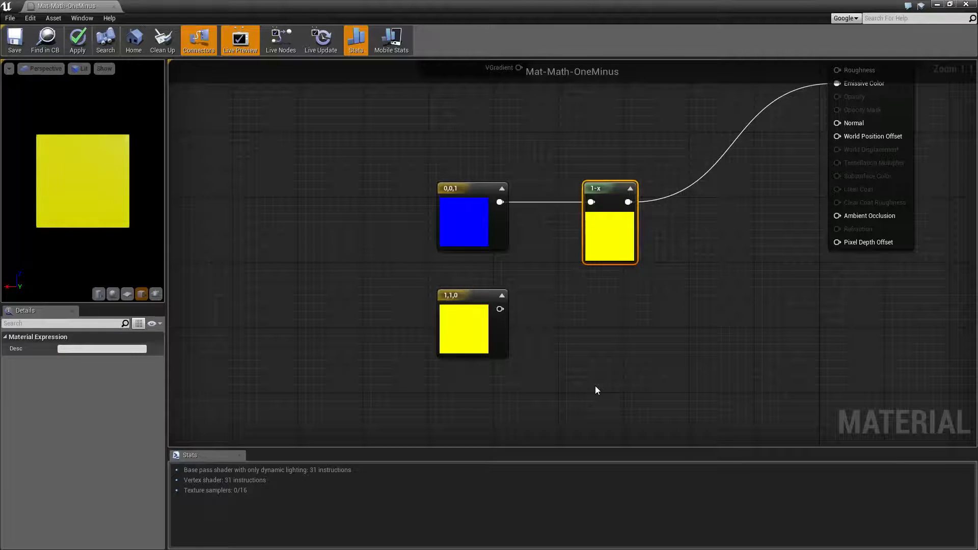
{"action": "mouse_move", "coordinate": [466, 310]}
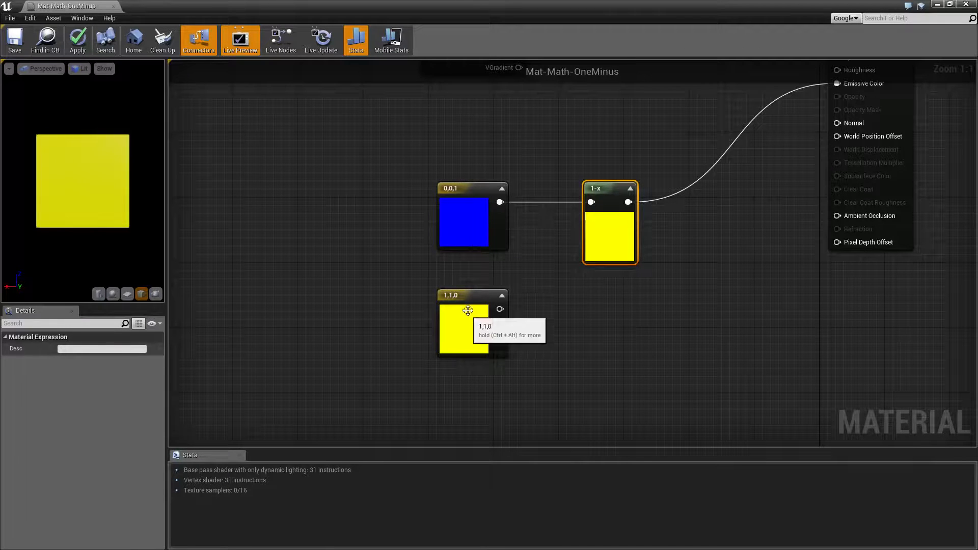
Set the blue constant's B to -0.5 and the yellow constant's B to 1.0.
{"action": "left_click", "coordinate": [465, 223]}
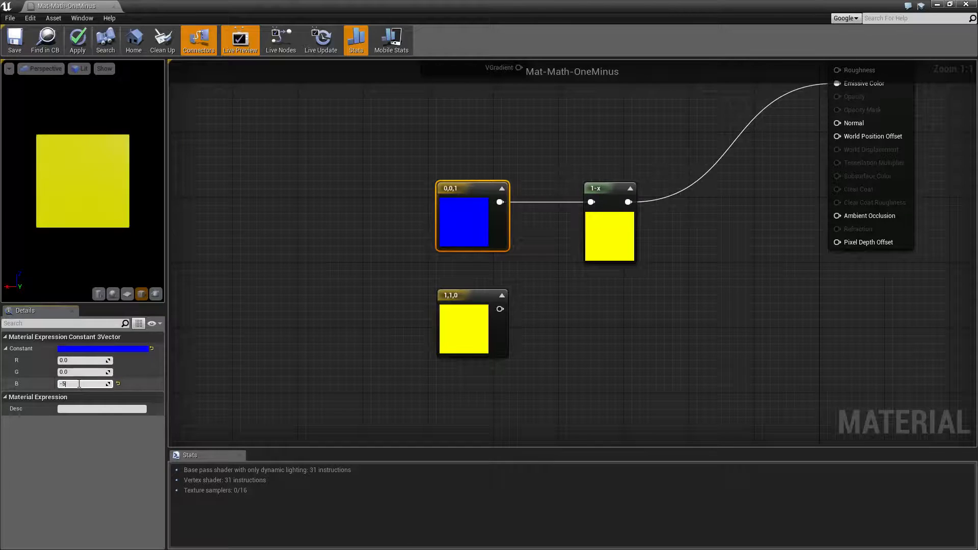
{"action": "type", "text": "-50"}
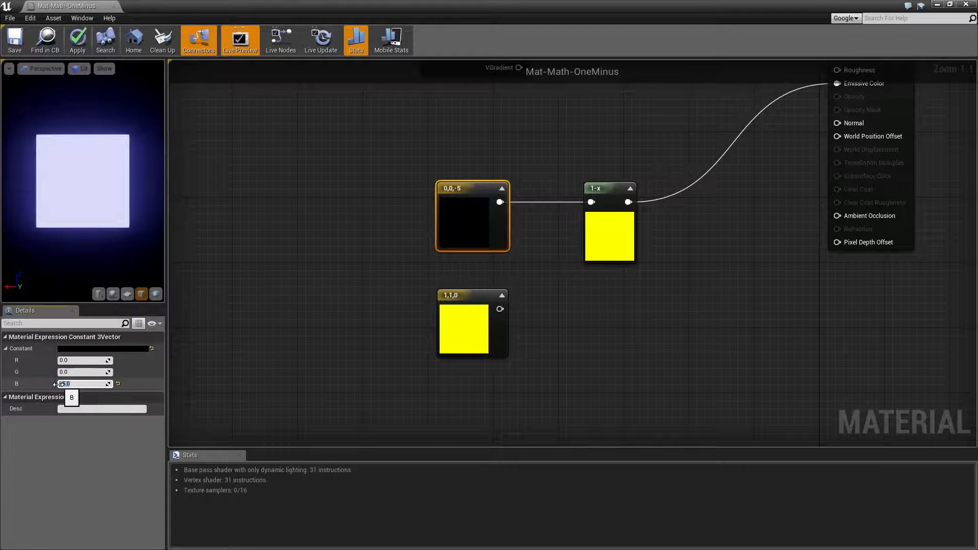
{"action": "type", "text": "-0.5"}
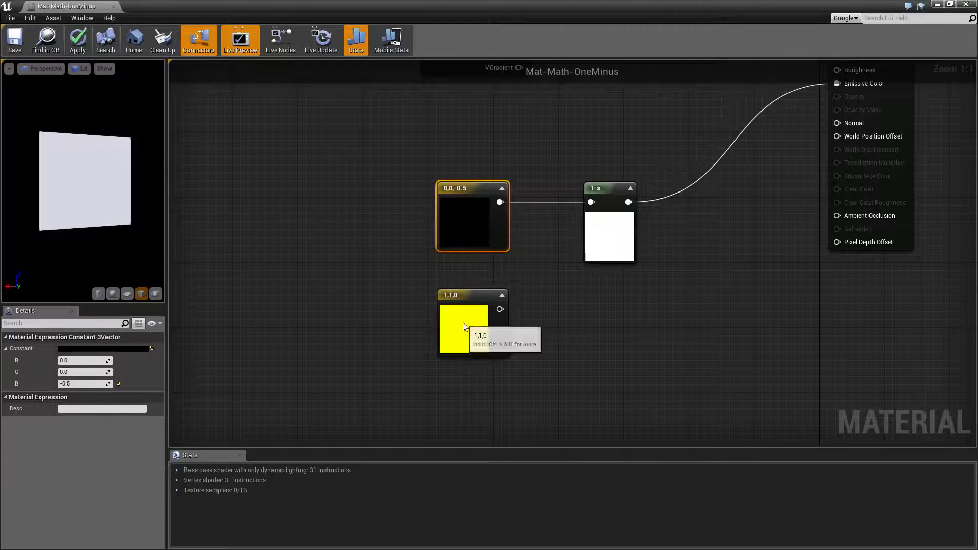
{"action": "left_click", "coordinate": [464, 327]}
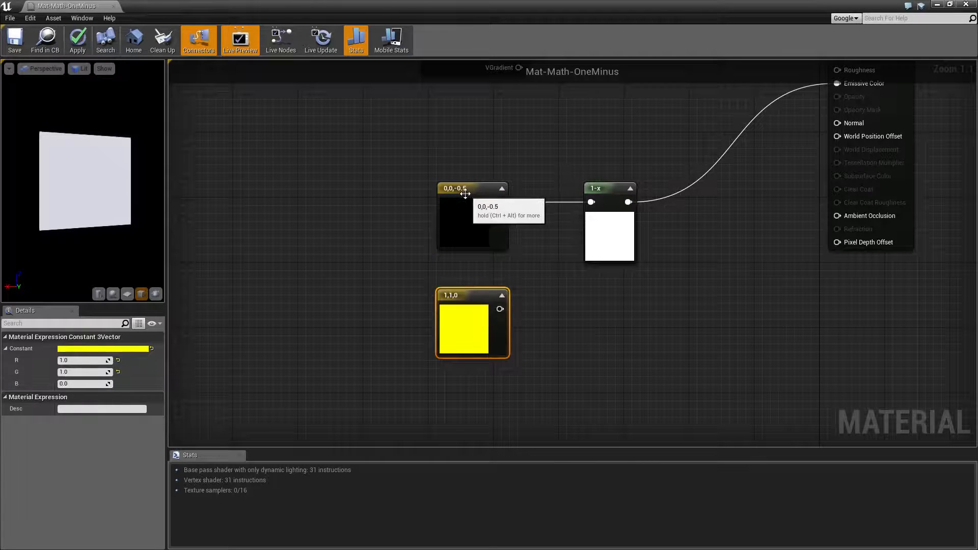
{"action": "mouse_move", "coordinate": [181, 415]}
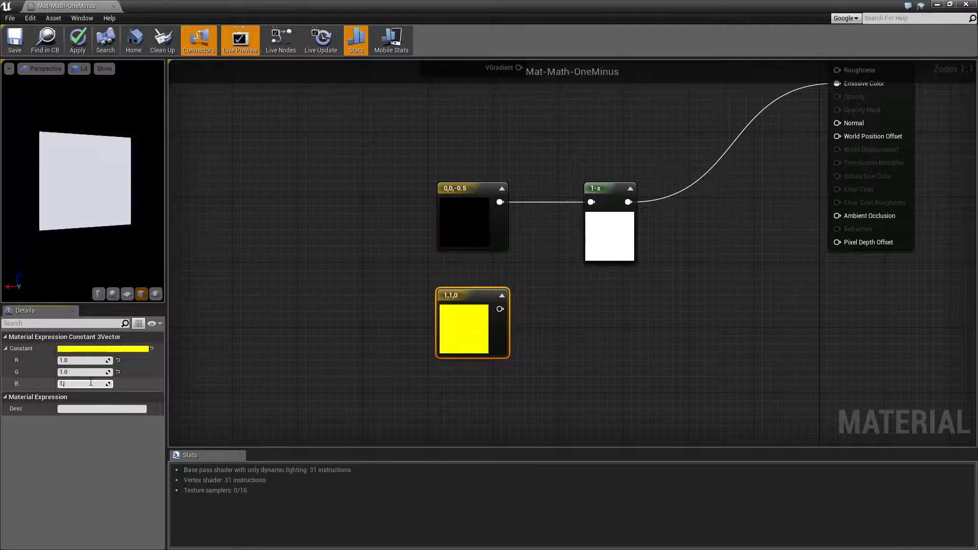
{"action": "type", "text": "1.0"}
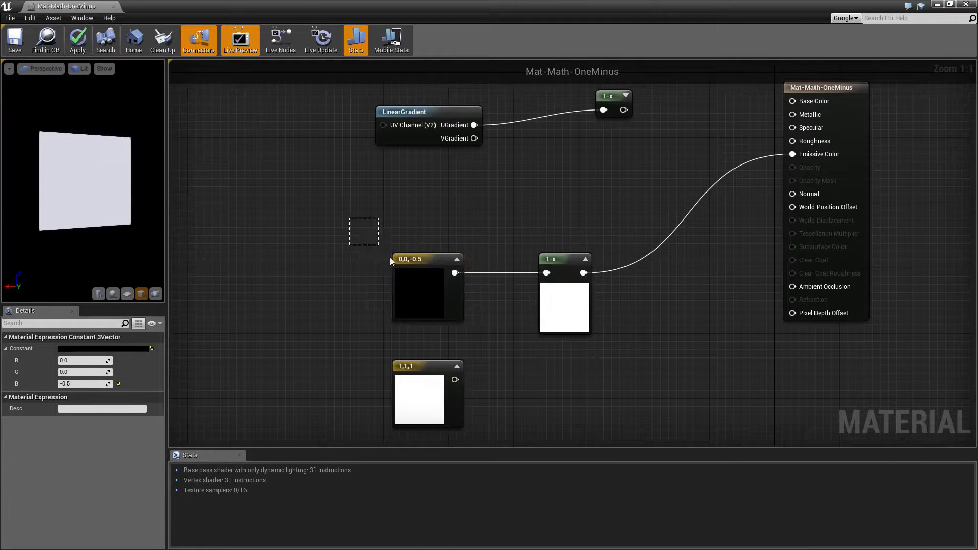
{"action": "left_click", "coordinate": [487, 328]}
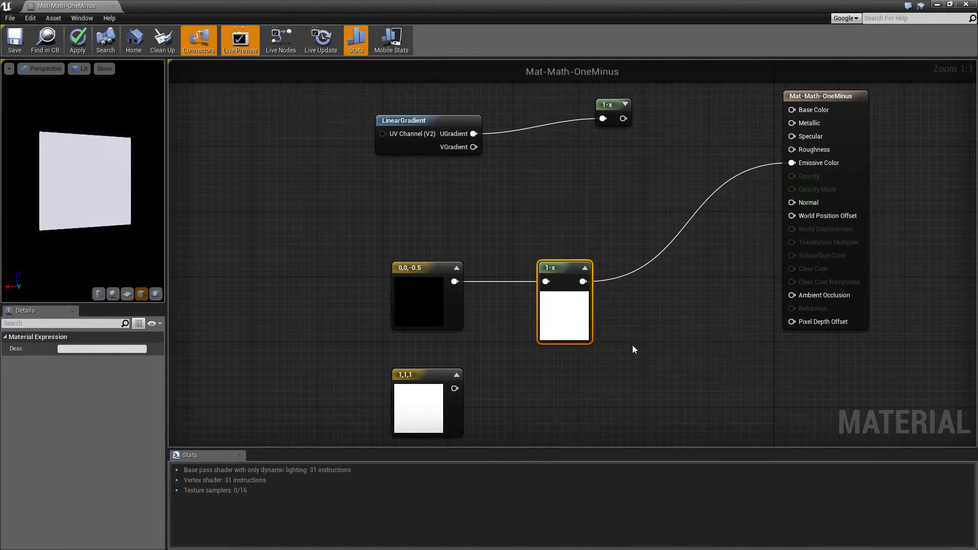
{"action": "left_click", "coordinate": [427, 297]}
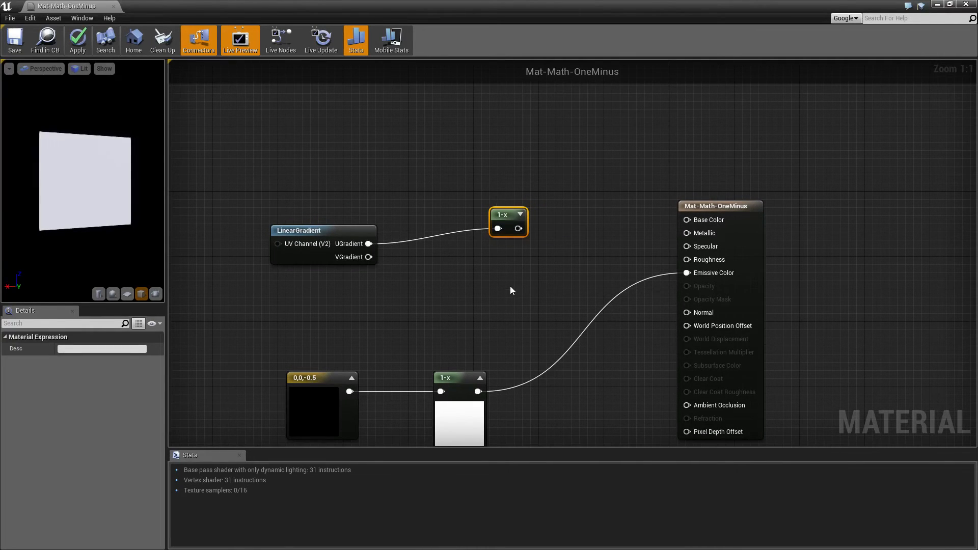
{"action": "mouse_move", "coordinate": [506, 293]}
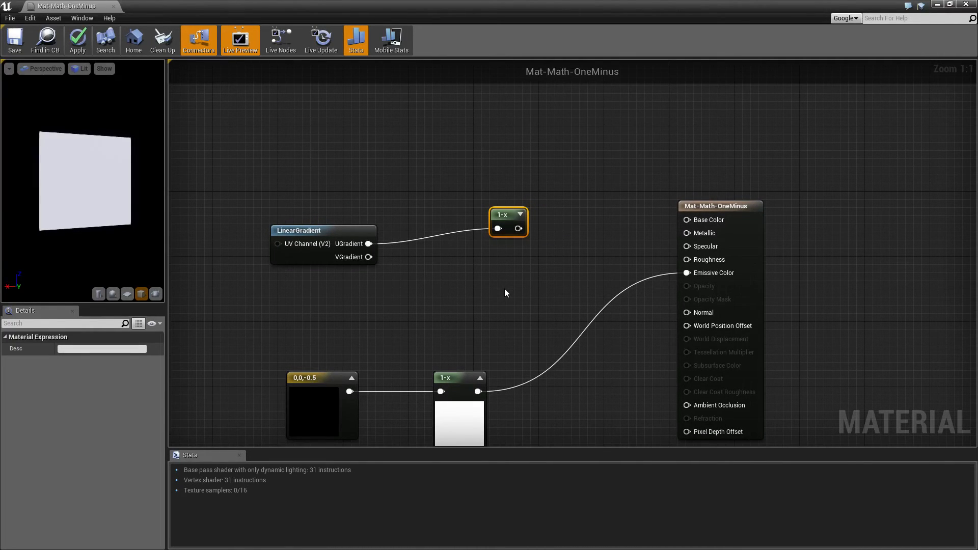